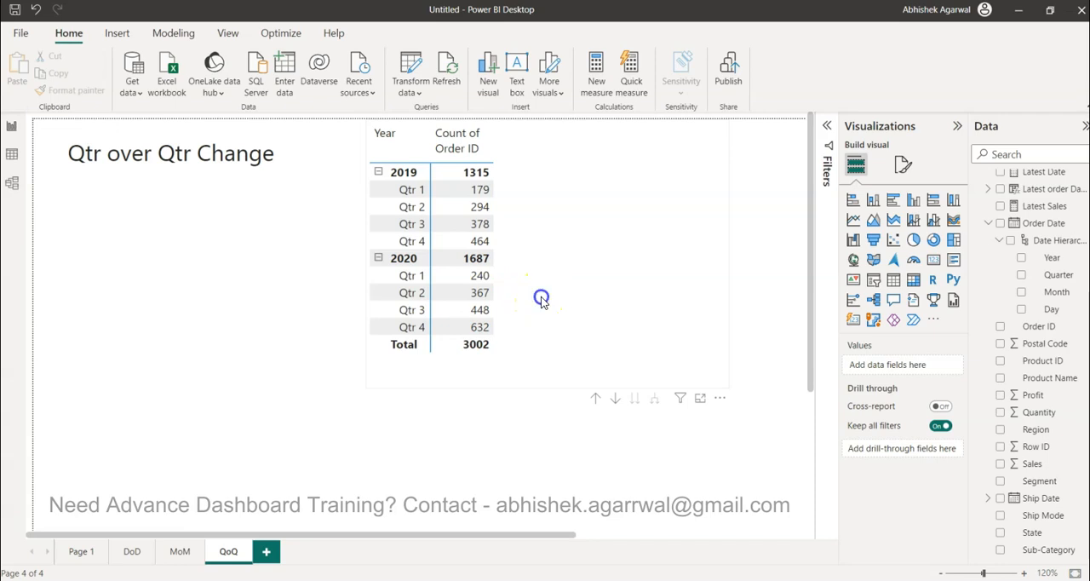
Step: Start the Last Quarter measure as CALCULATE(DISTINCTCOUNT(Sheet1[Order ID]), ...)
{"action": "left_click", "coordinate": [545, 255]}
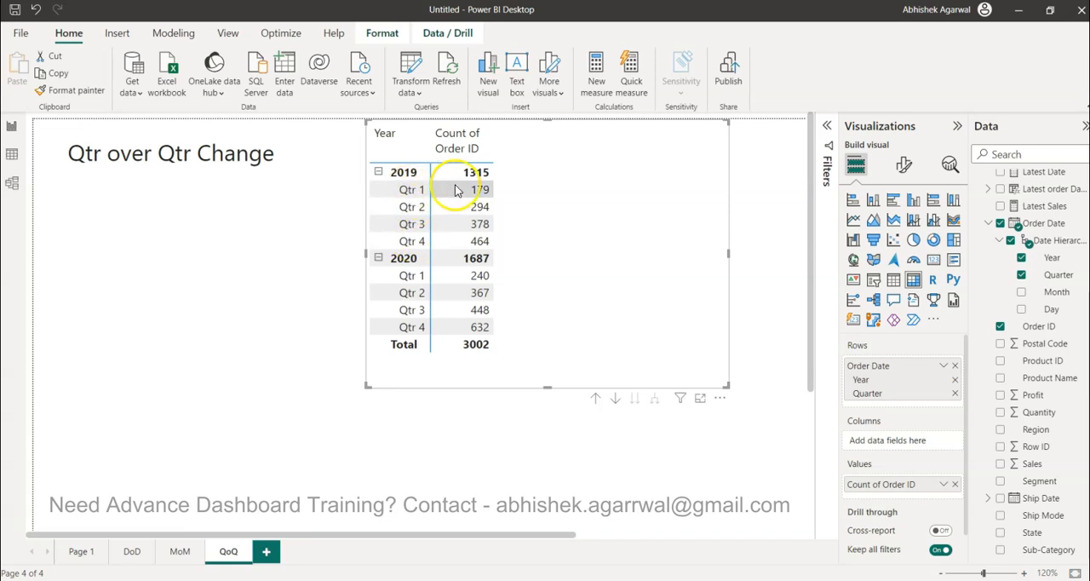
{"action": "mouse_move", "coordinate": [471, 247]}
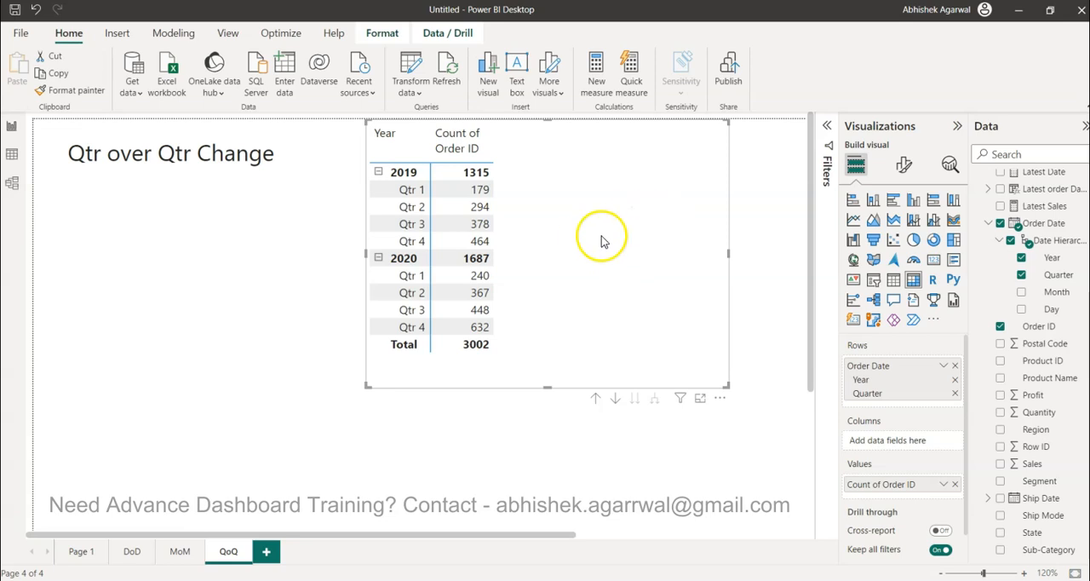
{"action": "mouse_move", "coordinate": [523, 237]}
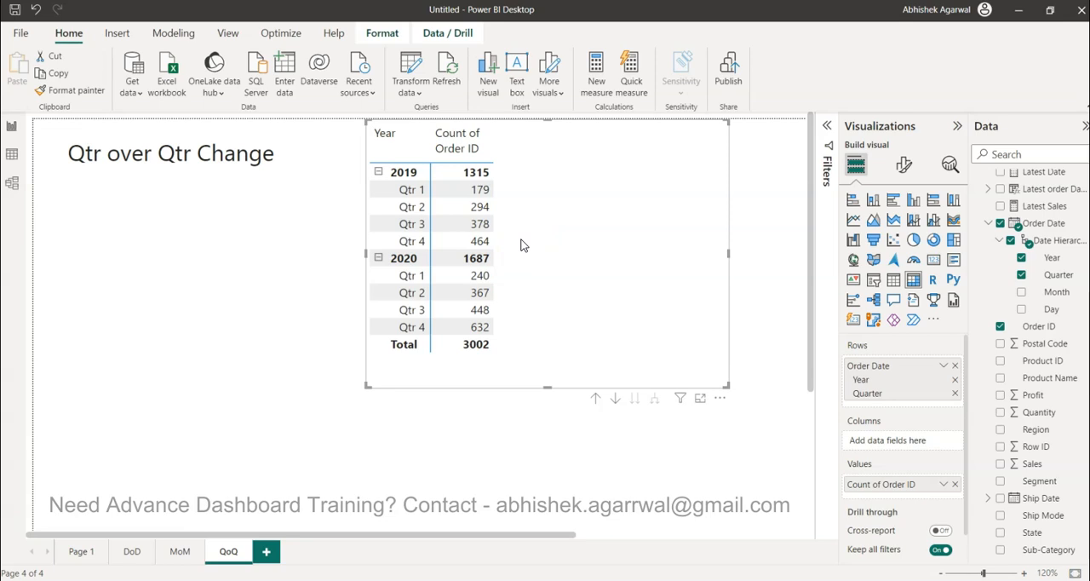
{"action": "mouse_move", "coordinate": [519, 260]}
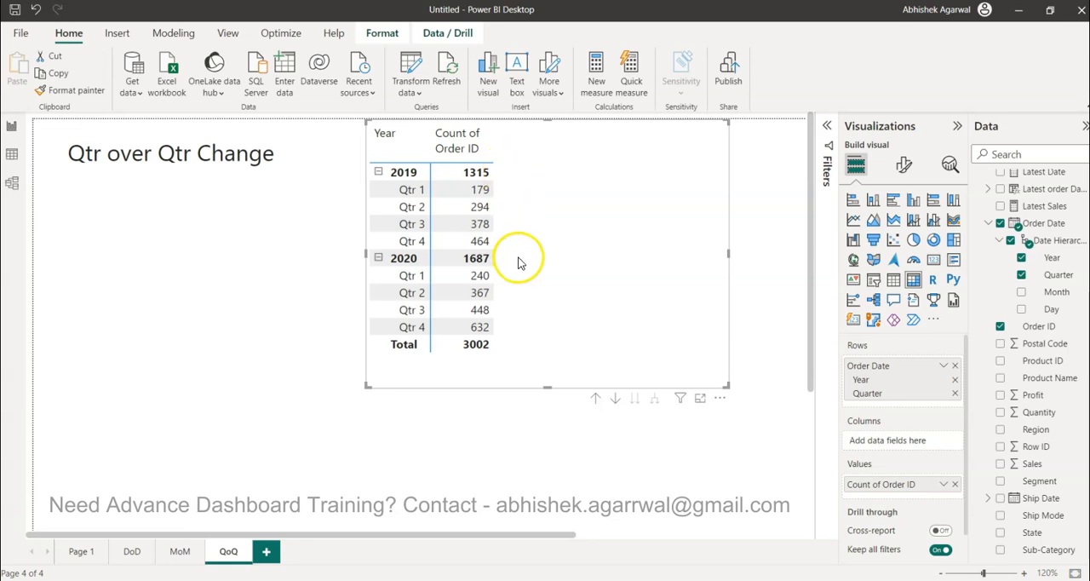
{"action": "mouse_move", "coordinate": [528, 271]}
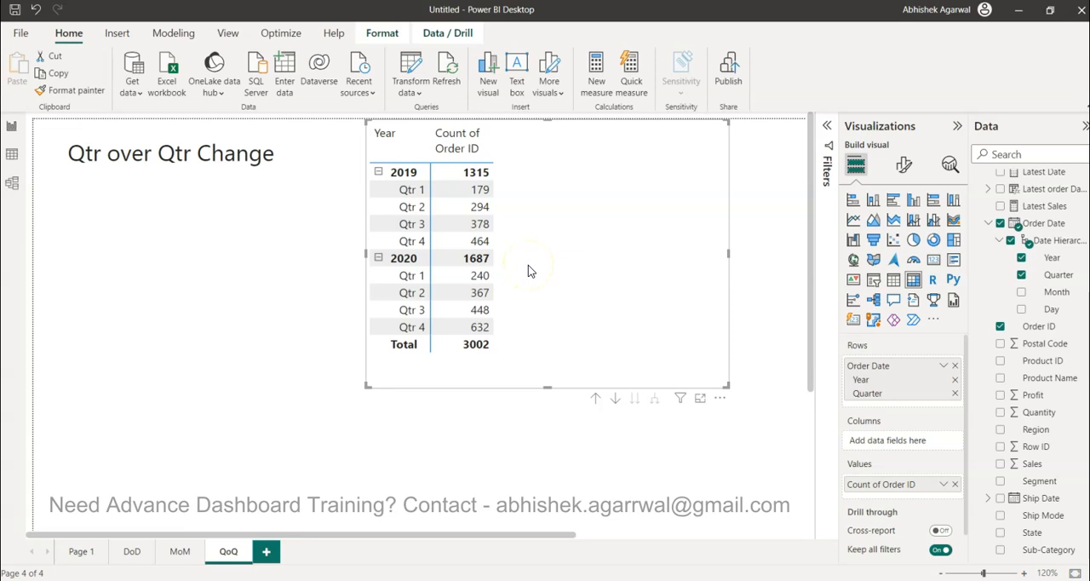
{"action": "mouse_move", "coordinate": [663, 258]}
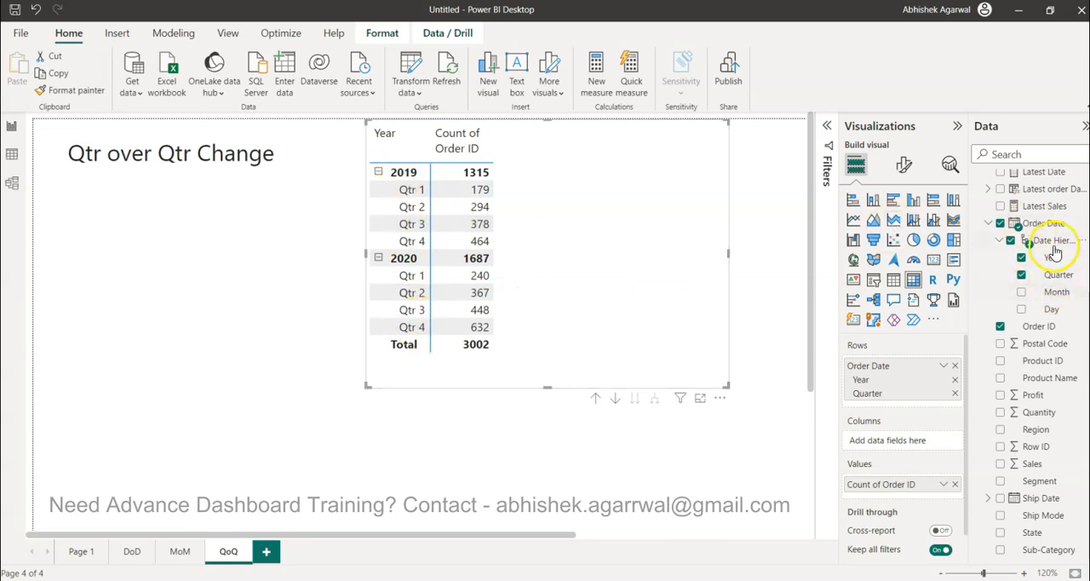
{"action": "mouse_move", "coordinate": [1036, 356]}
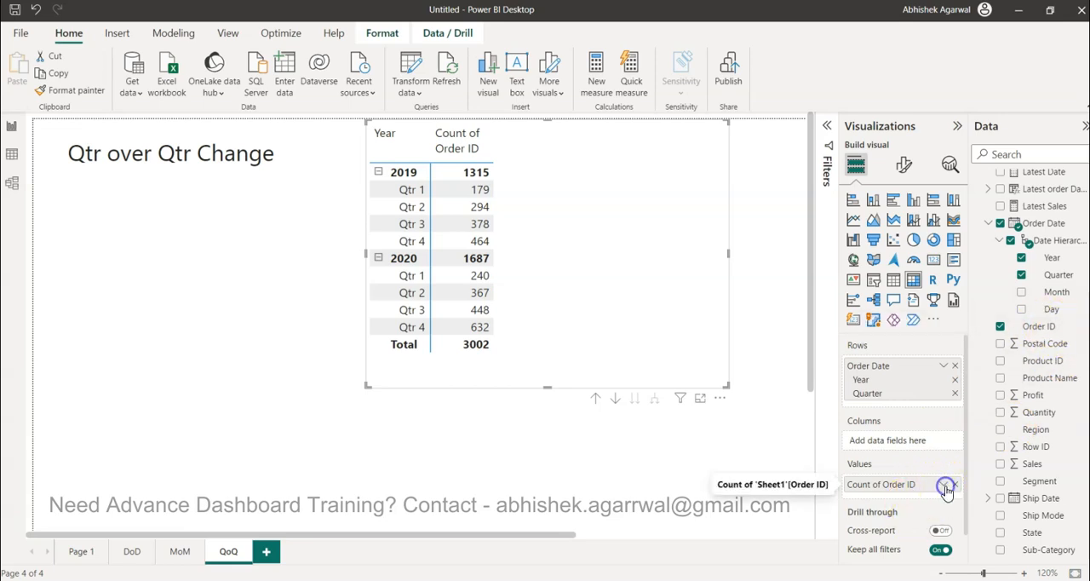
{"action": "left_click", "coordinate": [945, 484]}
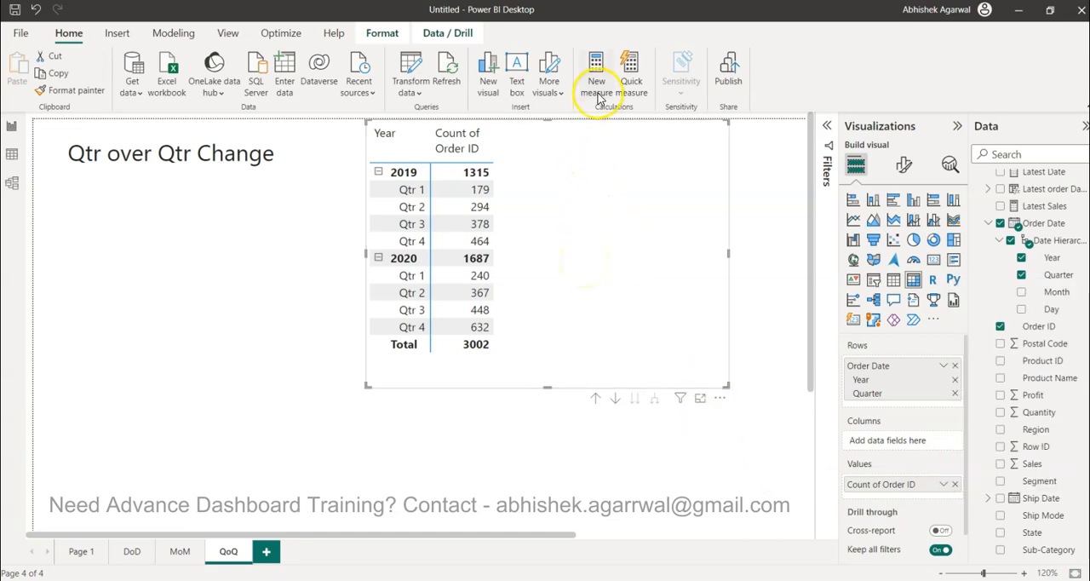
{"action": "mouse_move", "coordinate": [630, 72]}
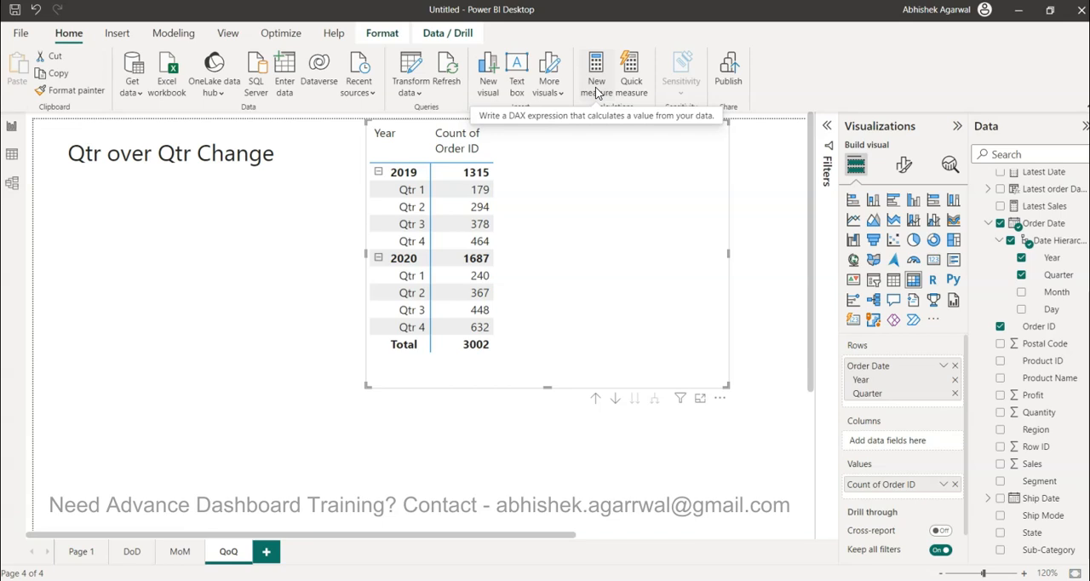
{"action": "mouse_move", "coordinate": [615, 270]}
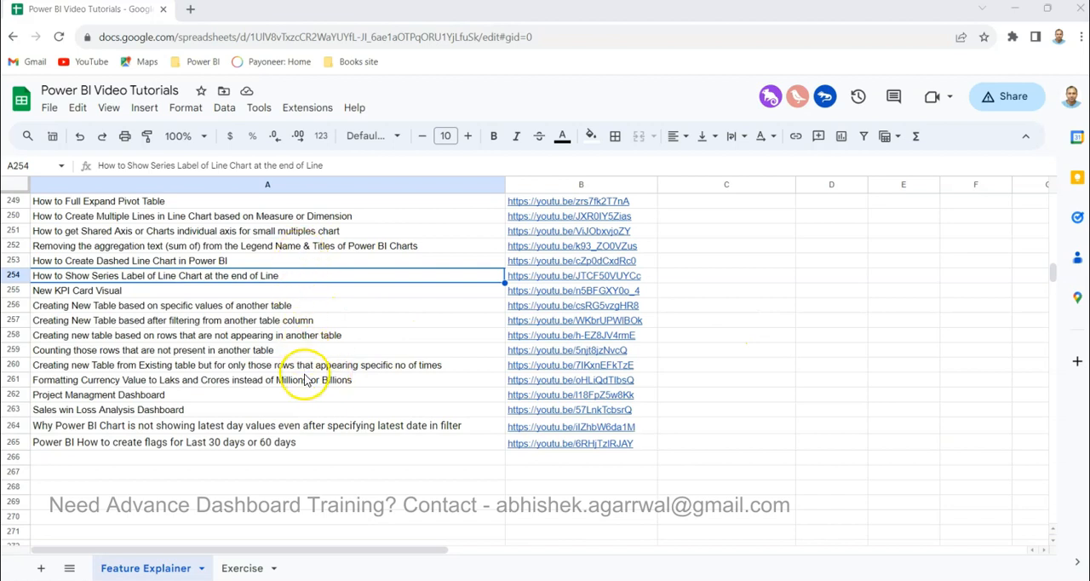
{"action": "mouse_move", "coordinate": [300, 355]}
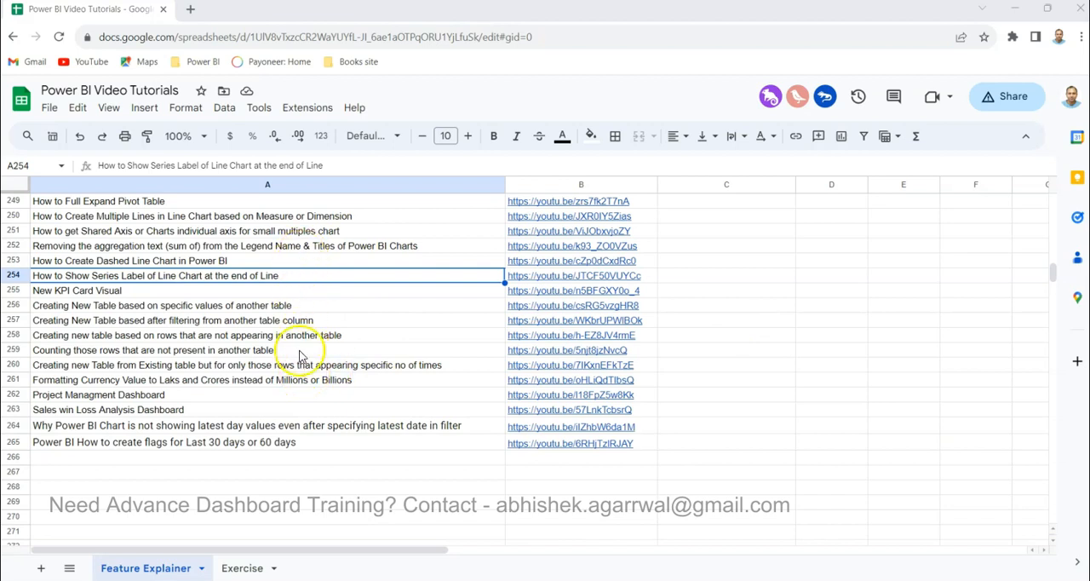
{"action": "mouse_move", "coordinate": [205, 421]}
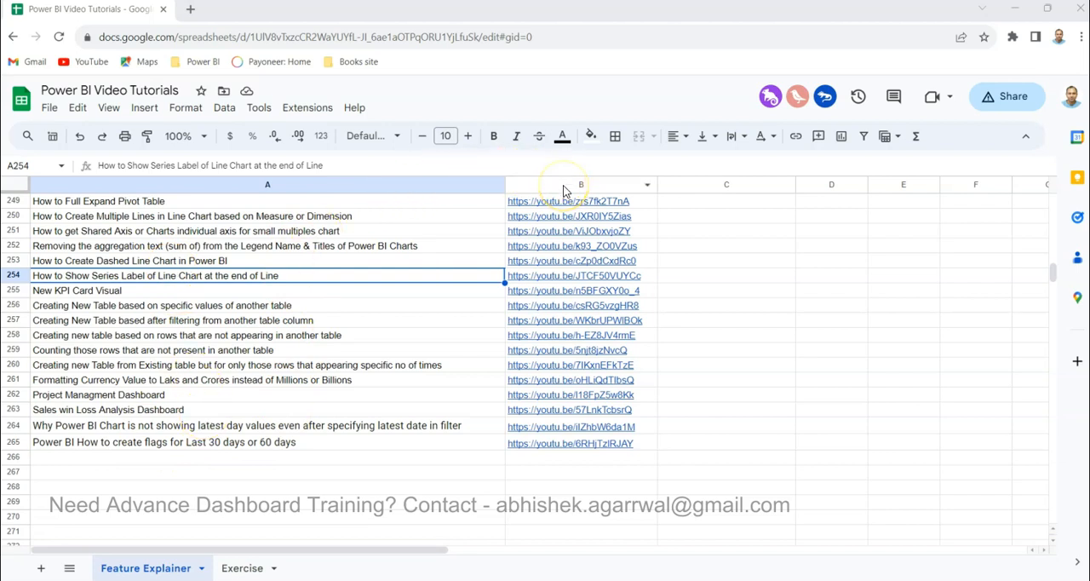
{"action": "mouse_move", "coordinate": [350, 281]}
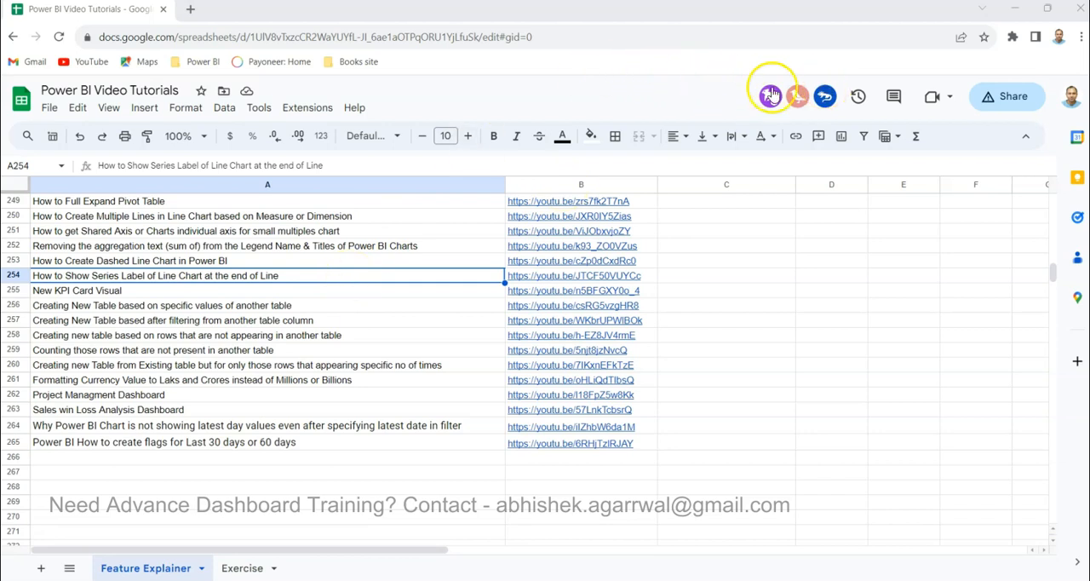
{"action": "mouse_move", "coordinate": [350, 281]}
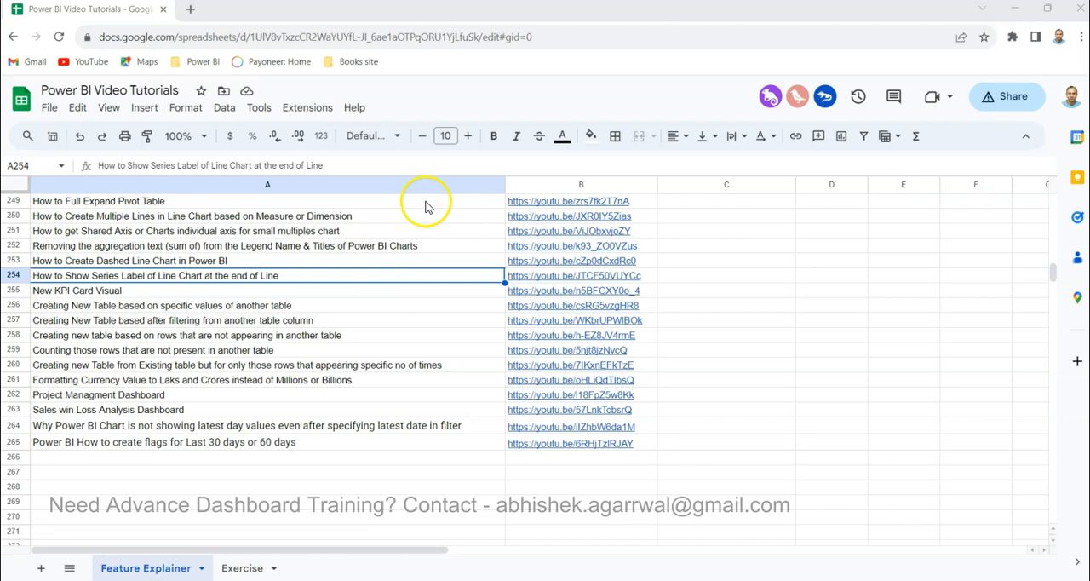
{"action": "mouse_move", "coordinate": [400, 262]}
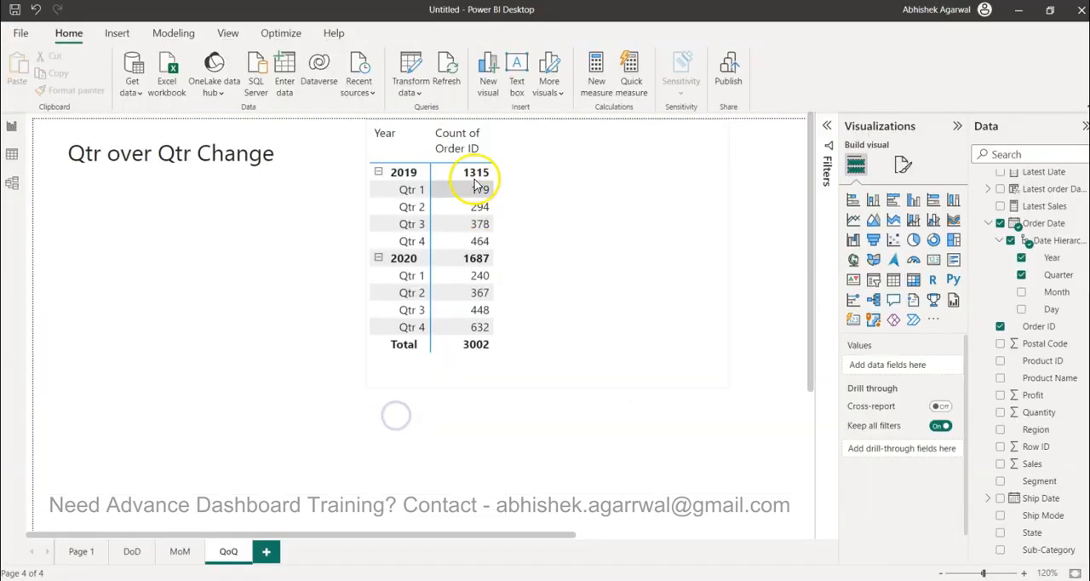
{"action": "left_click", "coordinate": [458, 172]}
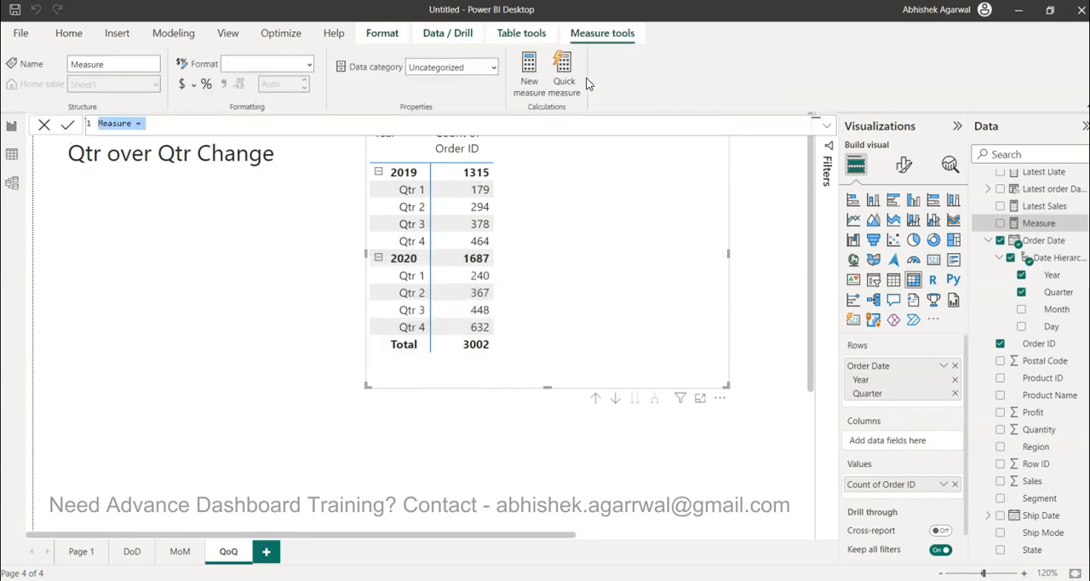
{"action": "type", "text": "Qo"}
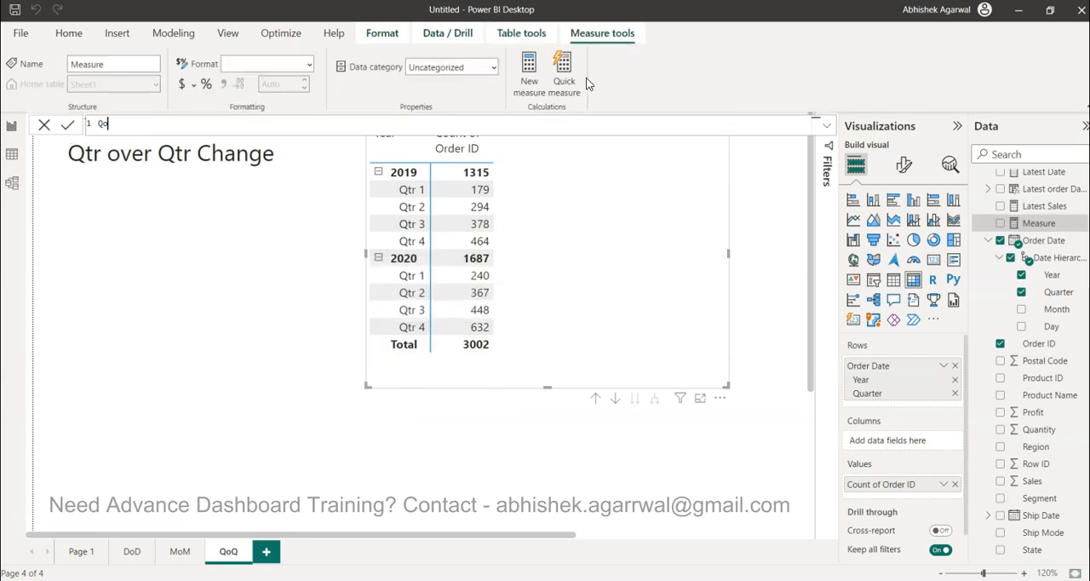
{"action": "type", "text": "Last"}
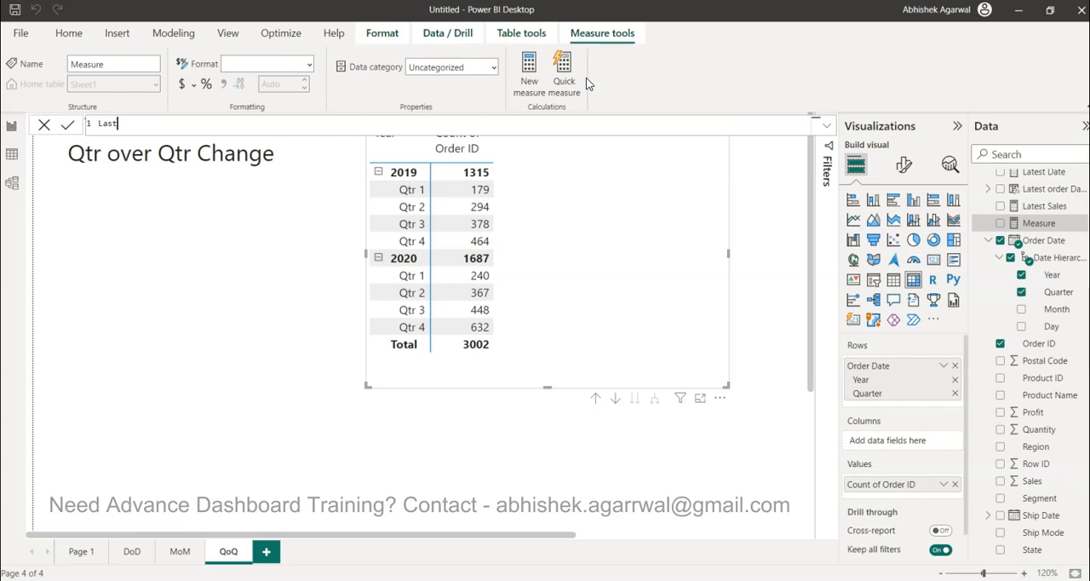
{"action": "type", "text": "Quarter"}
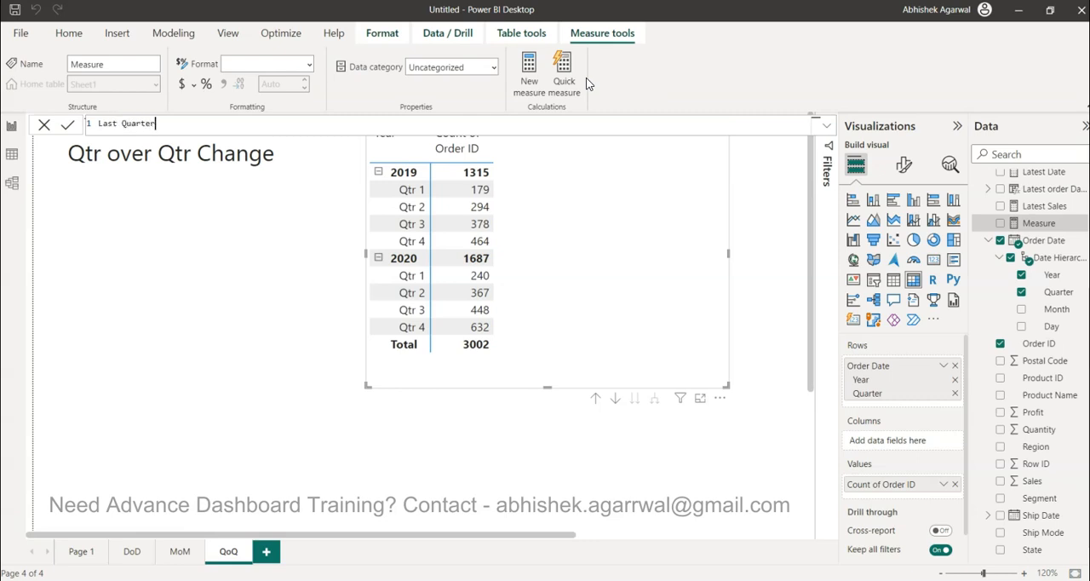
{"action": "type", "text": "= calc"}
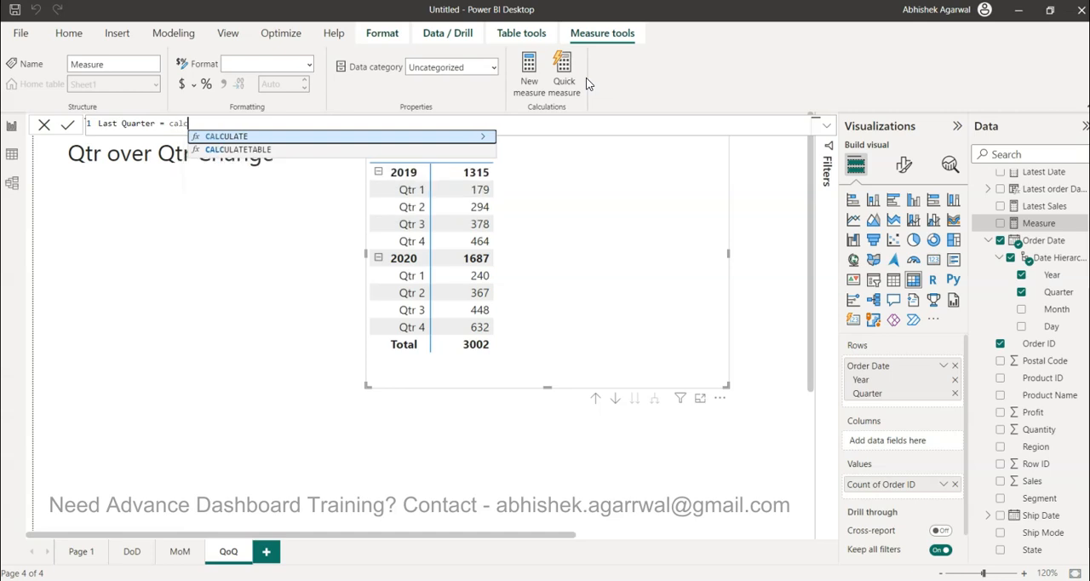
{"action": "type", "text": "dist"}
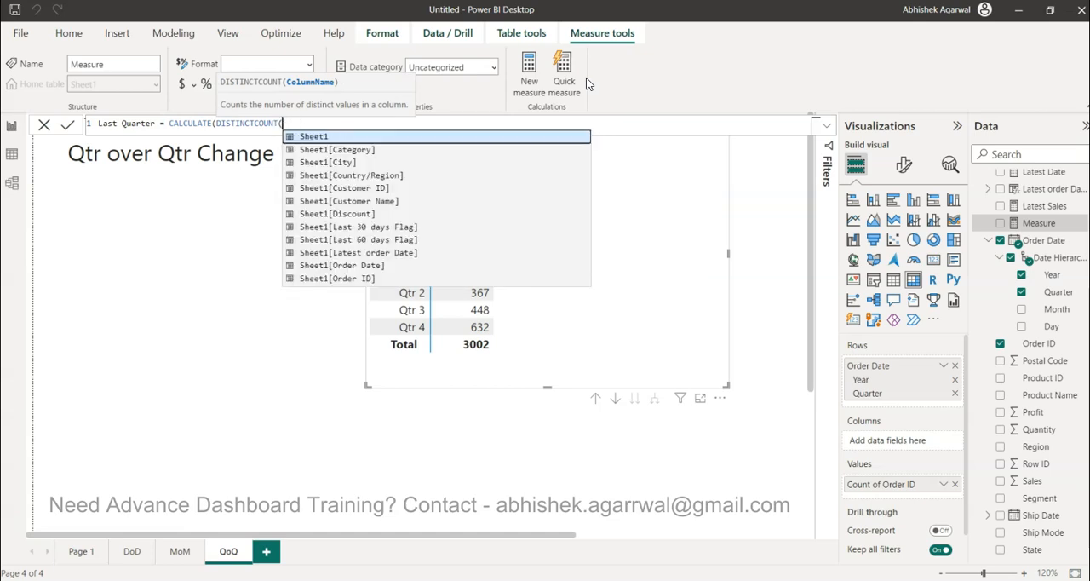
{"action": "type", "text": "cou"}
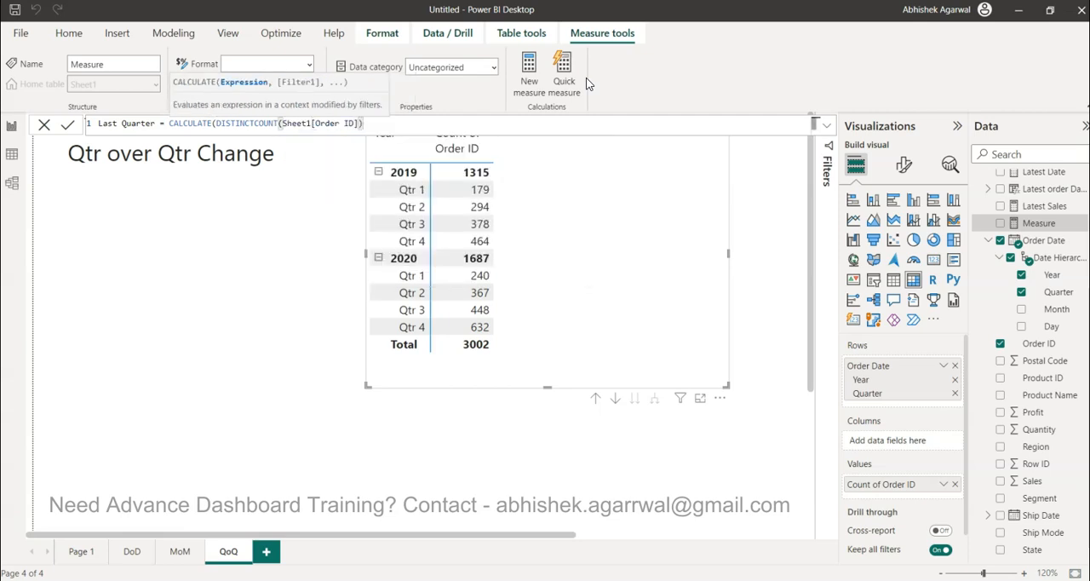
{"action": "type", "text": ","}
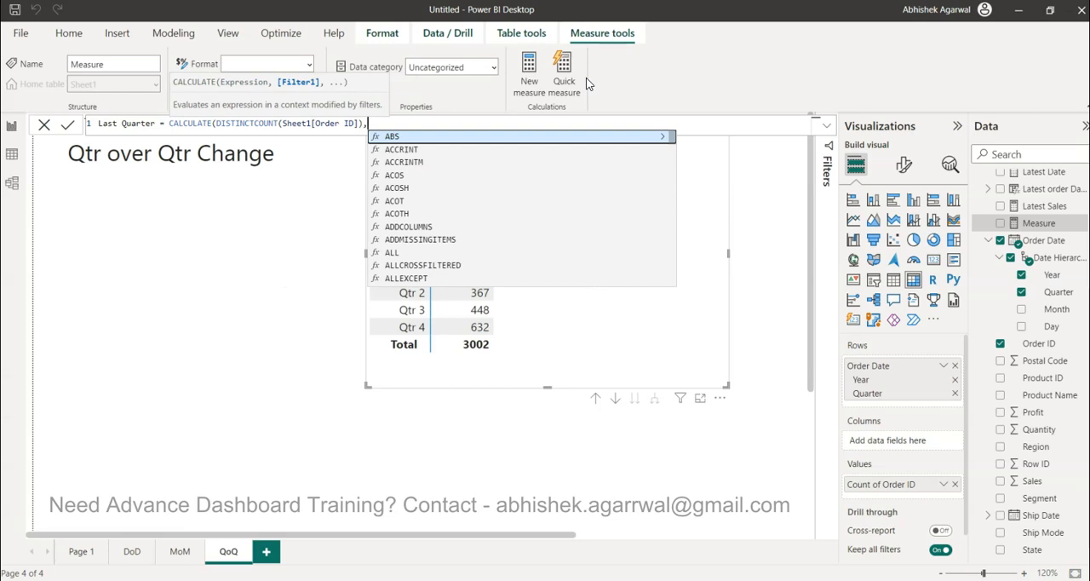
Step: Add the filter DATEADD(Sheet1[Order Date].[Date], -1, QUARTER) to shift back one quarter
{"action": "type", "text": "datea"}
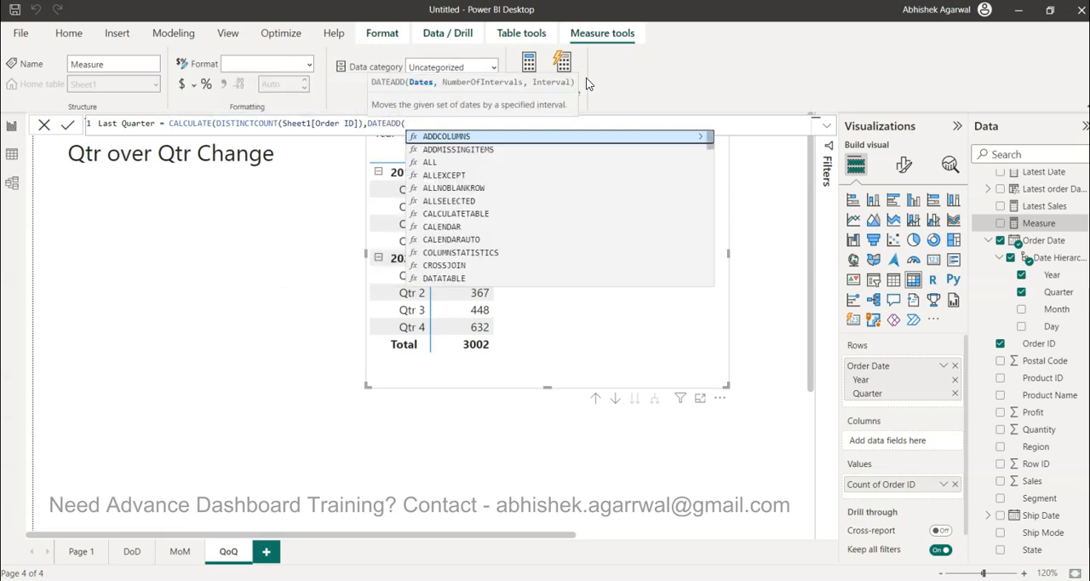
{"action": "type", "text": "Sheet1[Order Date"}
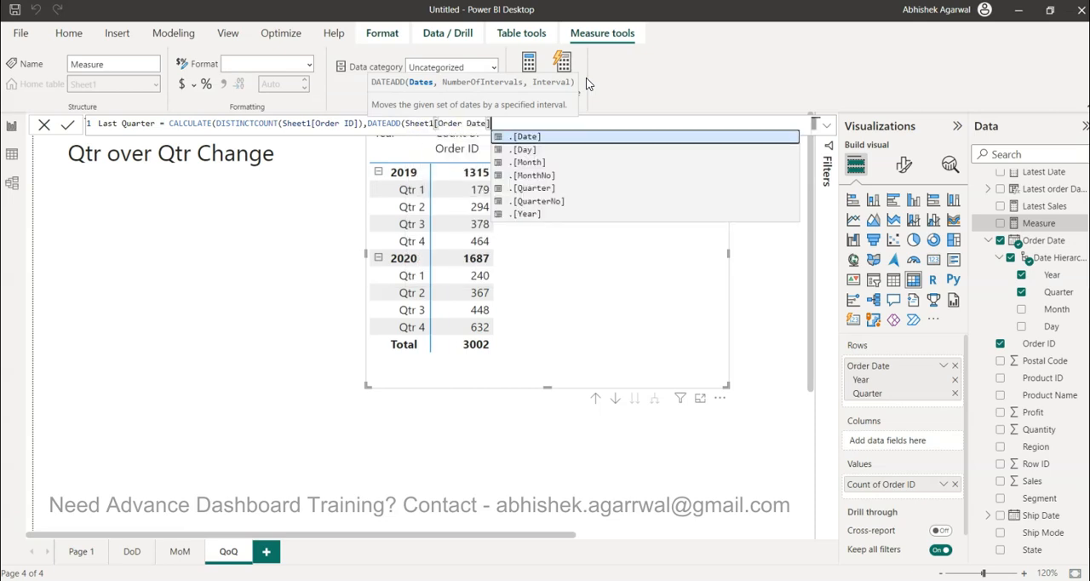
{"action": "left_click", "coordinate": [527, 137]}
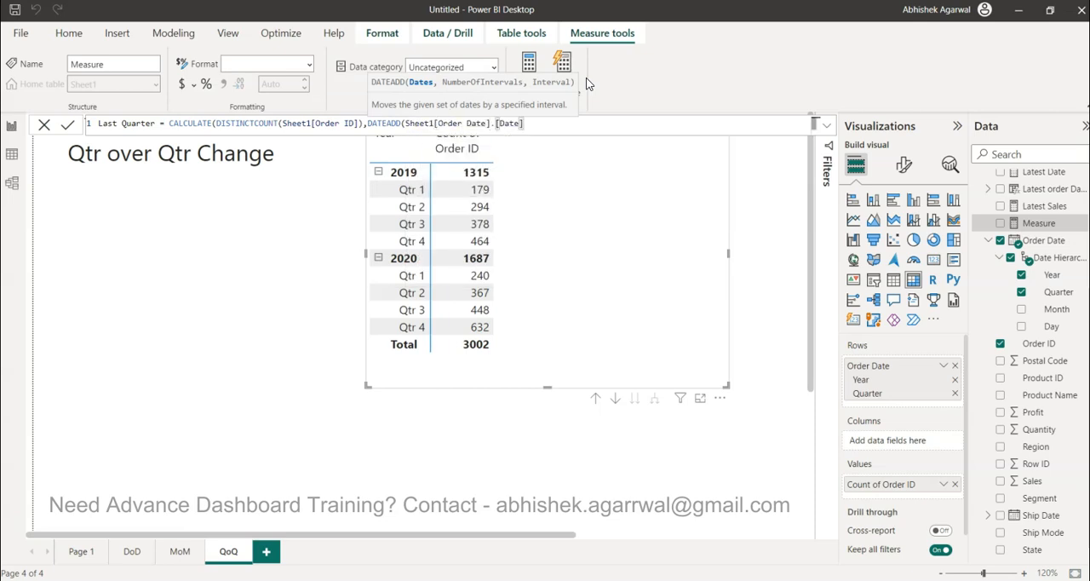
{"action": "type", "text": ","}
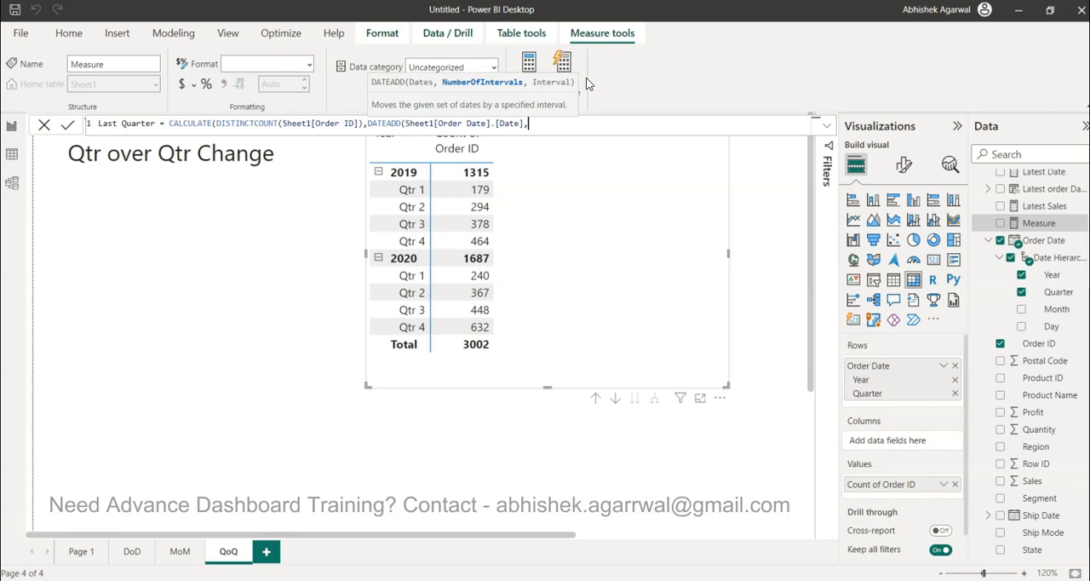
{"action": "type", "text": "-1"}
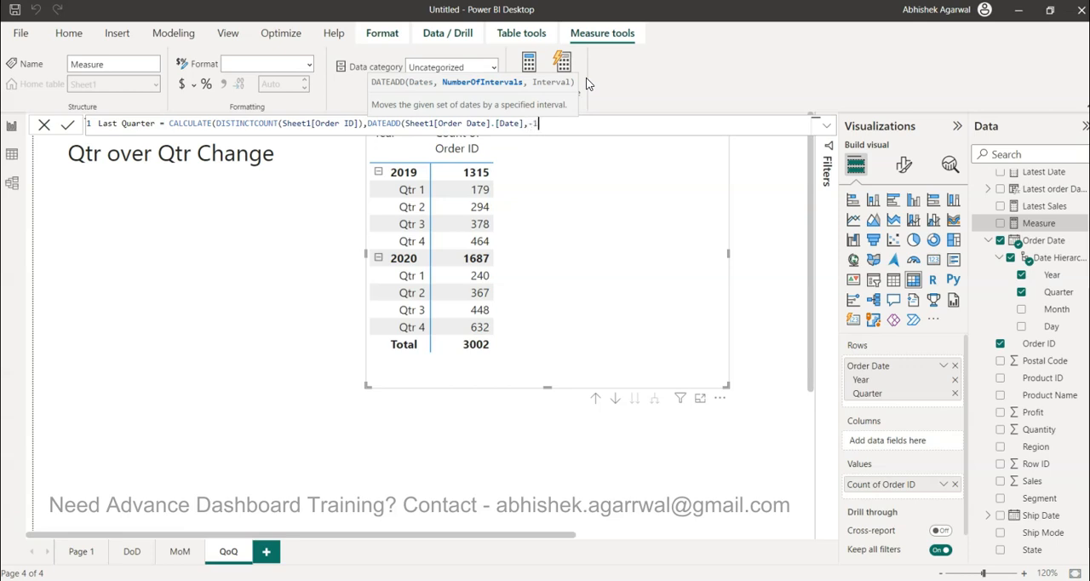
{"action": "type", "text": ","}
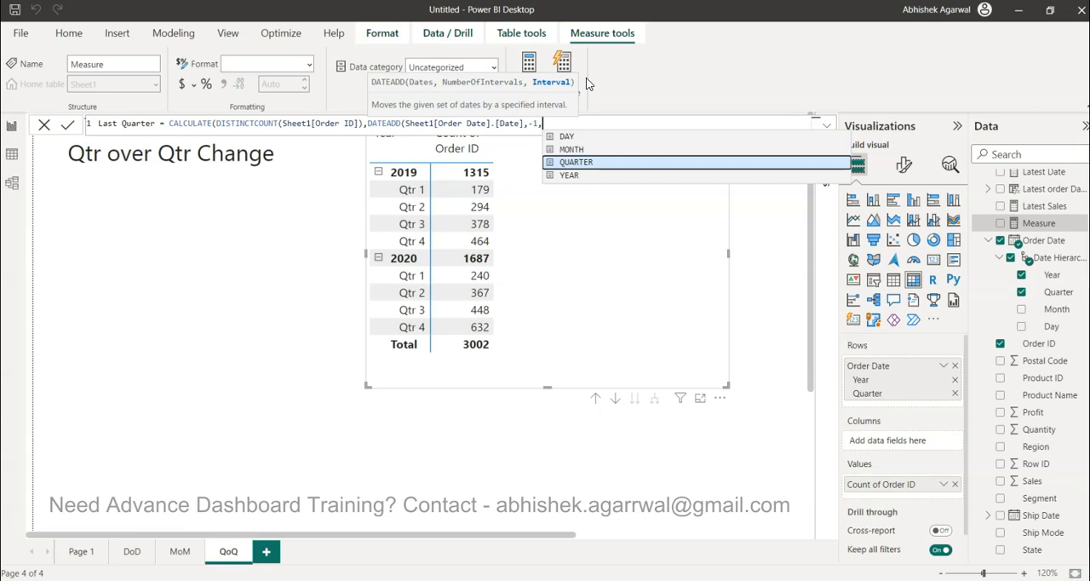
{"action": "left_click", "coordinate": [576, 162]}
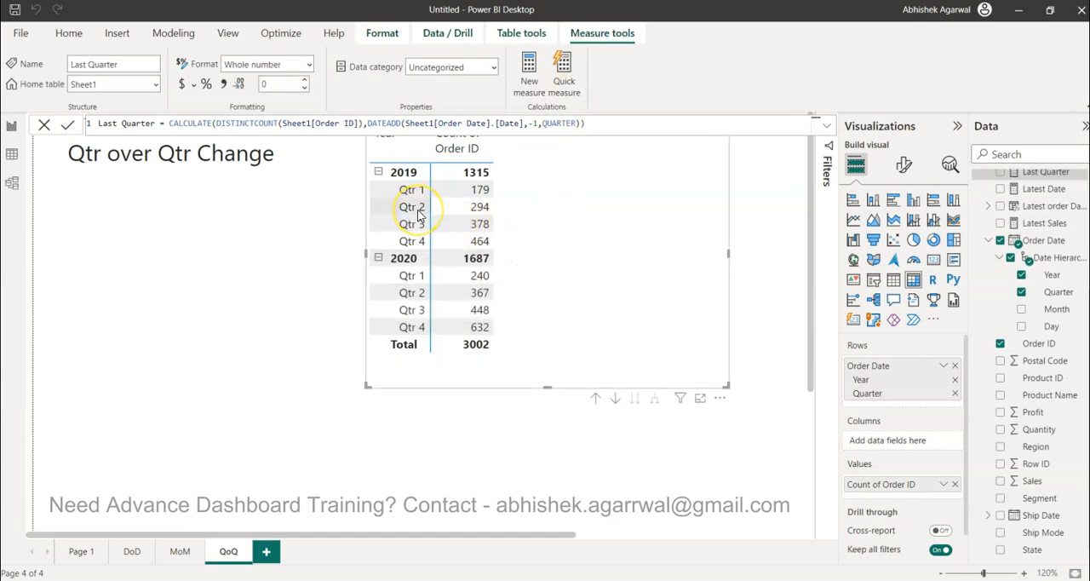
{"action": "mouse_move", "coordinate": [480, 190]}
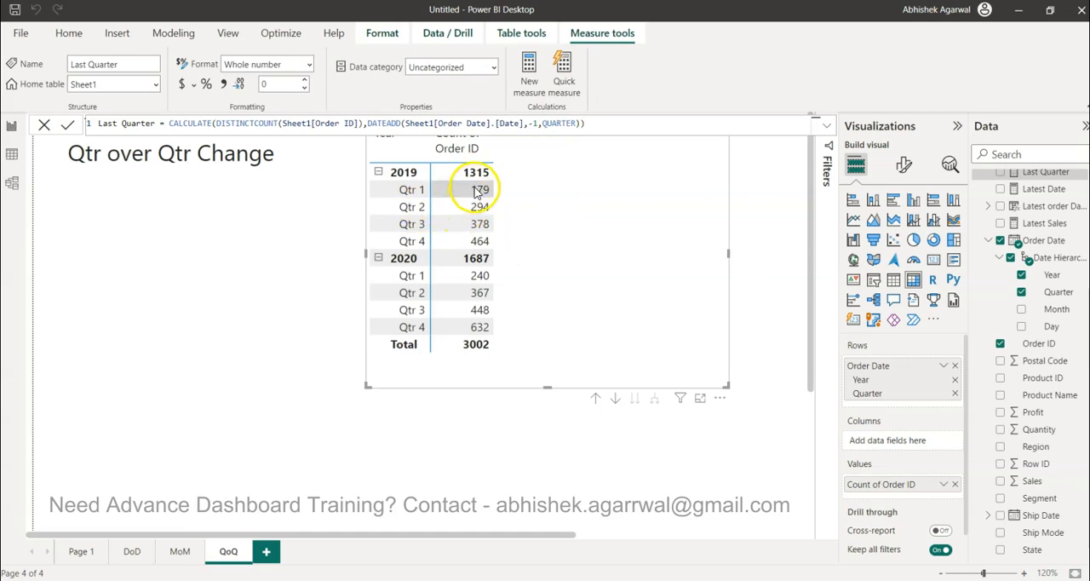
{"action": "mouse_move", "coordinate": [593, 271]}
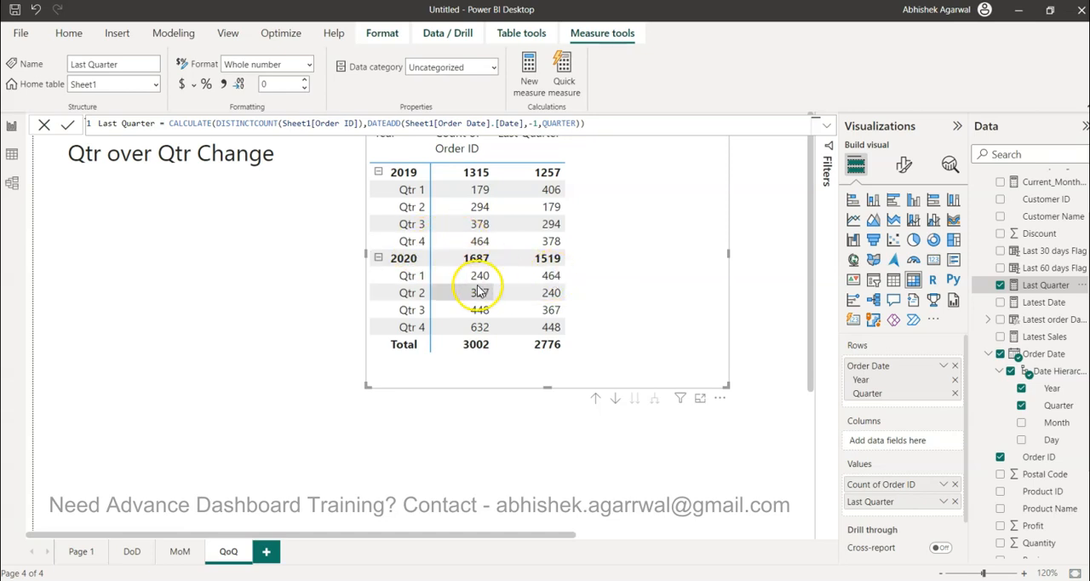
{"action": "mouse_move", "coordinate": [647, 304]}
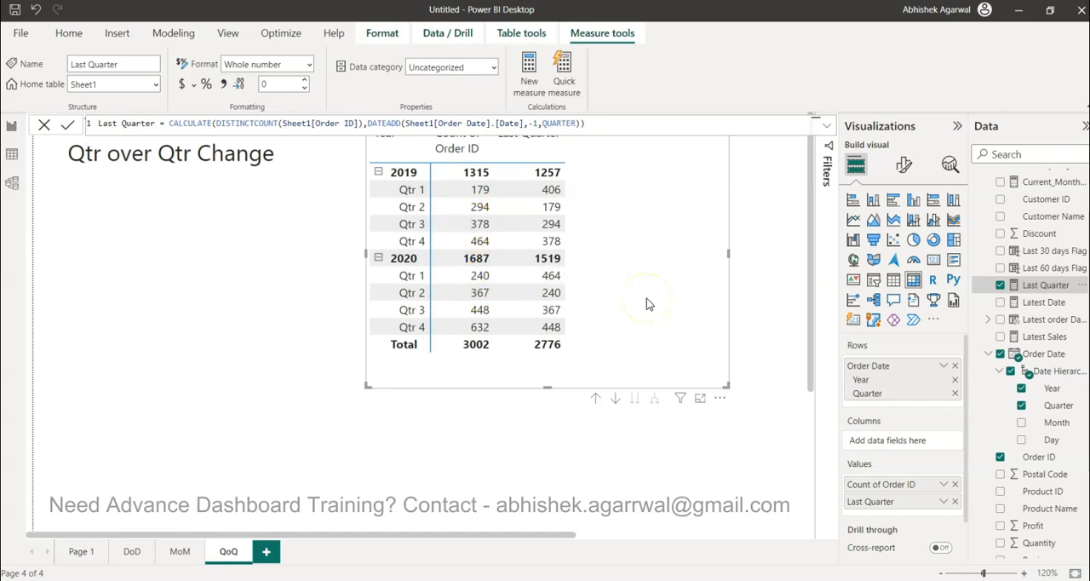
{"action": "mouse_move", "coordinate": [647, 304]}
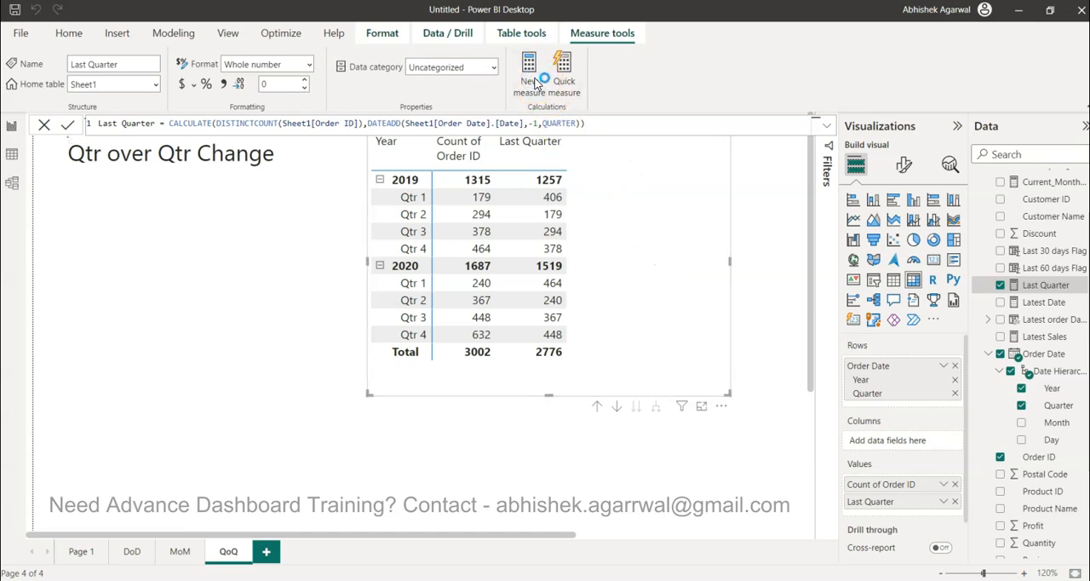
Step: Create QoQ % = DIVIDE(DISTINCTCOUNT(Sheet1[Order ID]) - [Last Quarter], [Last Quarter])
{"action": "left_click", "coordinate": [529, 75]}
{"action": "type", "text": "QoQ % ="}
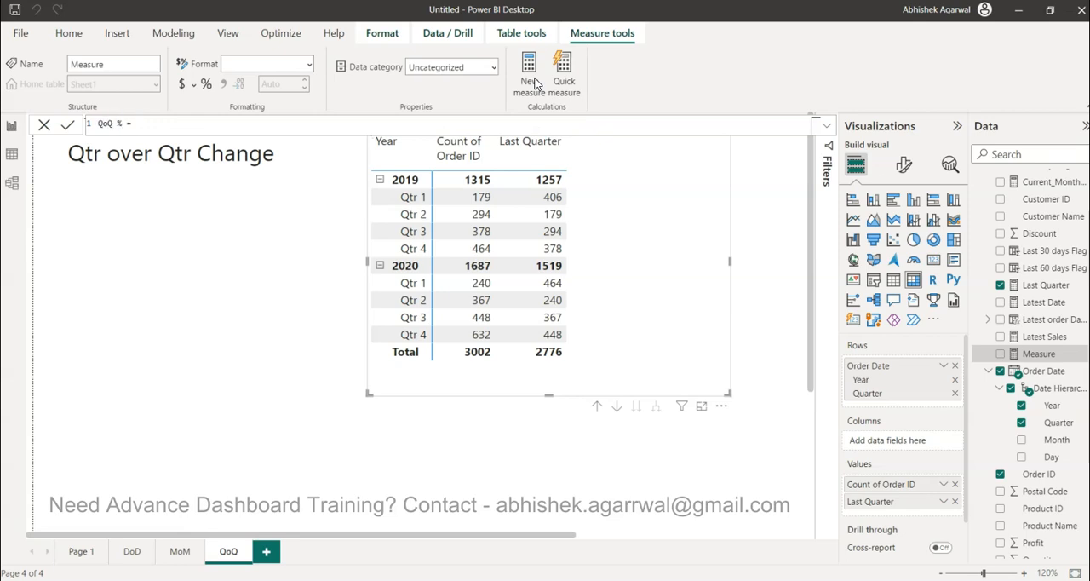
{"action": "type", "text": "DIVIDE("}
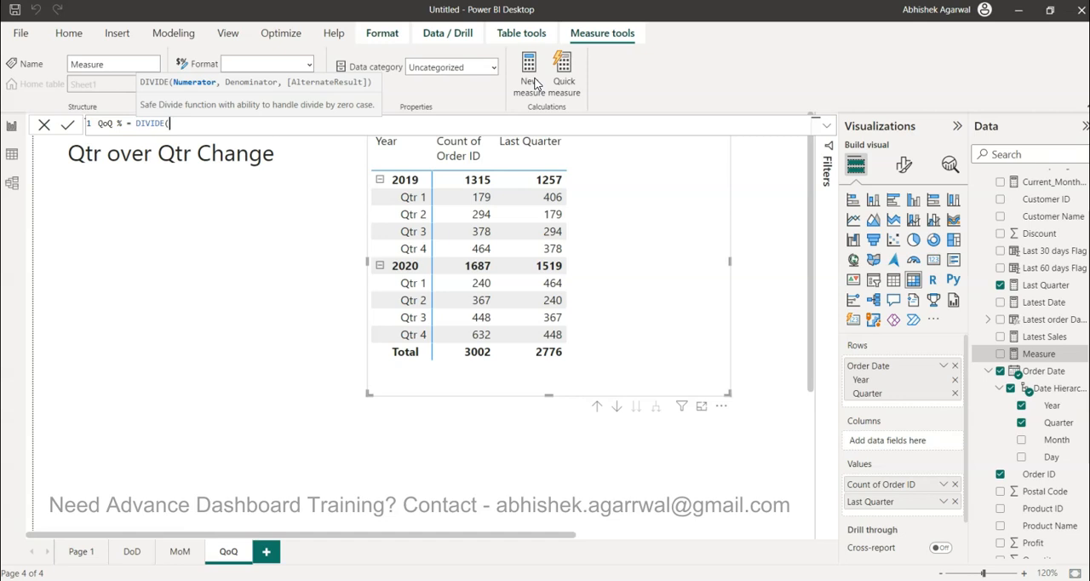
{"action": "type", "text": "dis"}
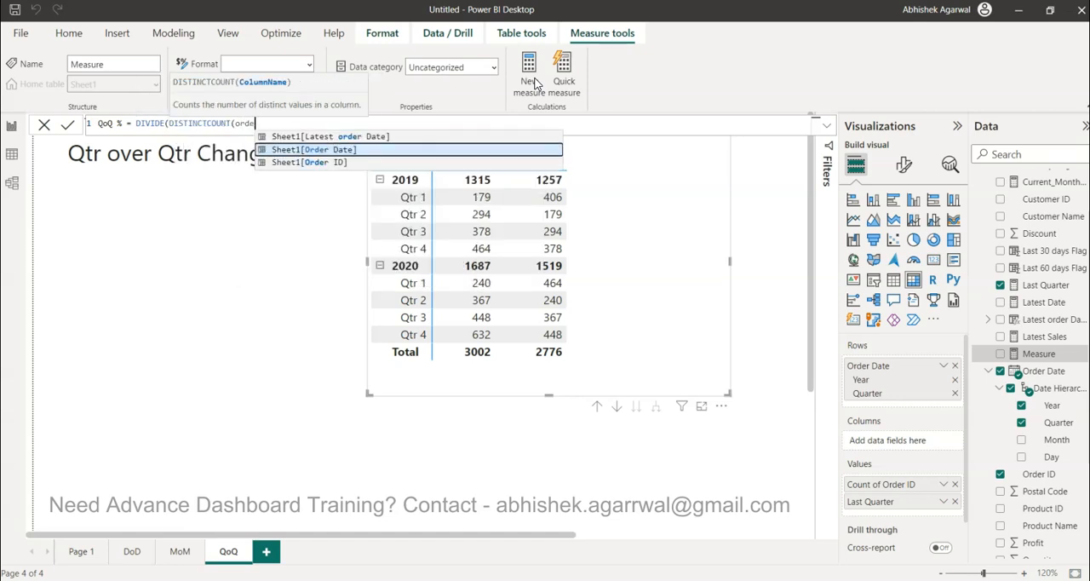
{"action": "left_click", "coordinate": [313, 162]}
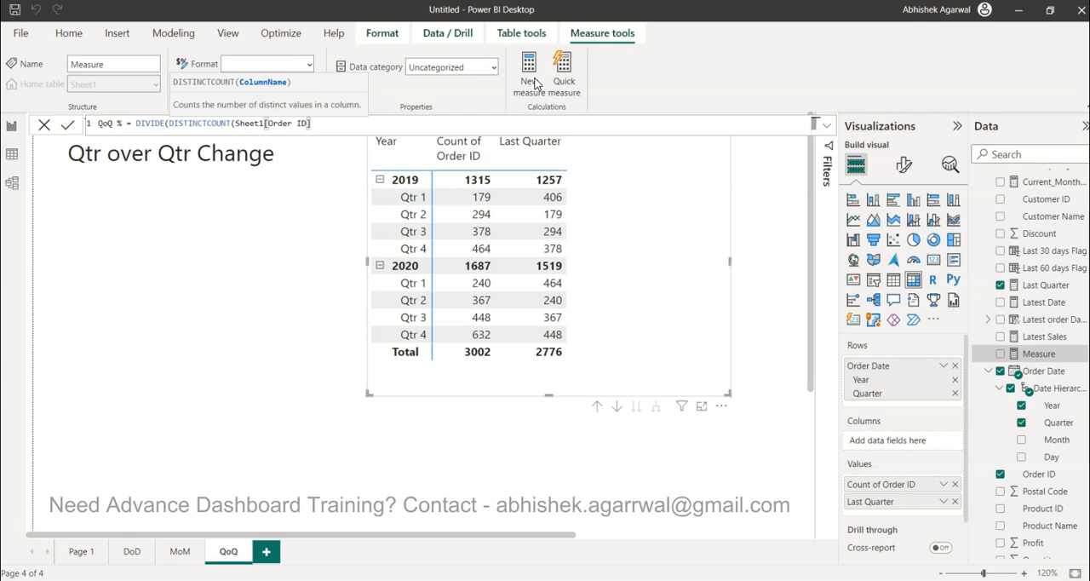
{"action": "type", "text": "-pre"}
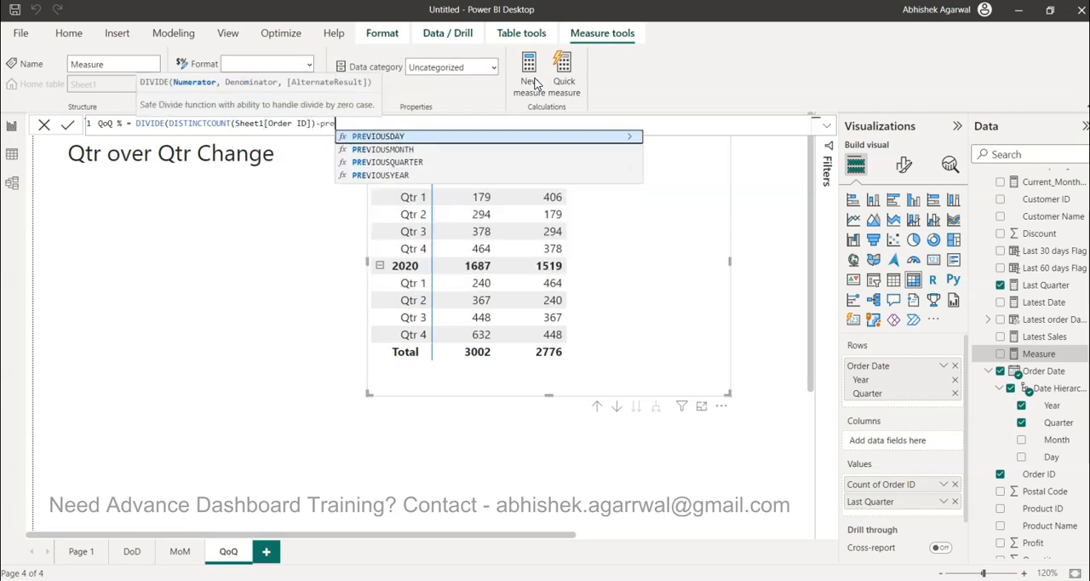
{"action": "type", "text": "las"}
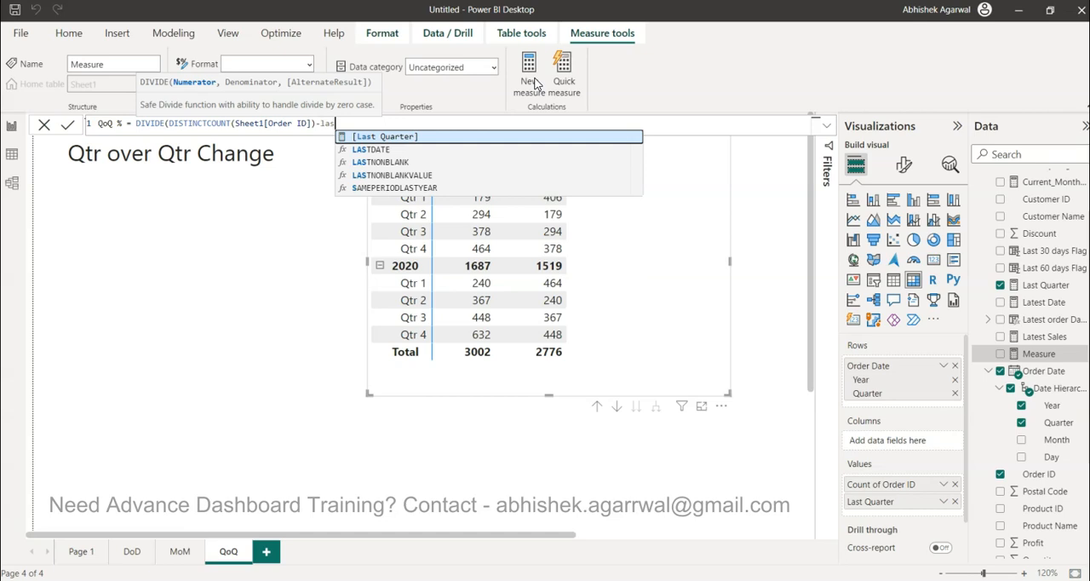
{"action": "left_click", "coordinate": [384, 136]}
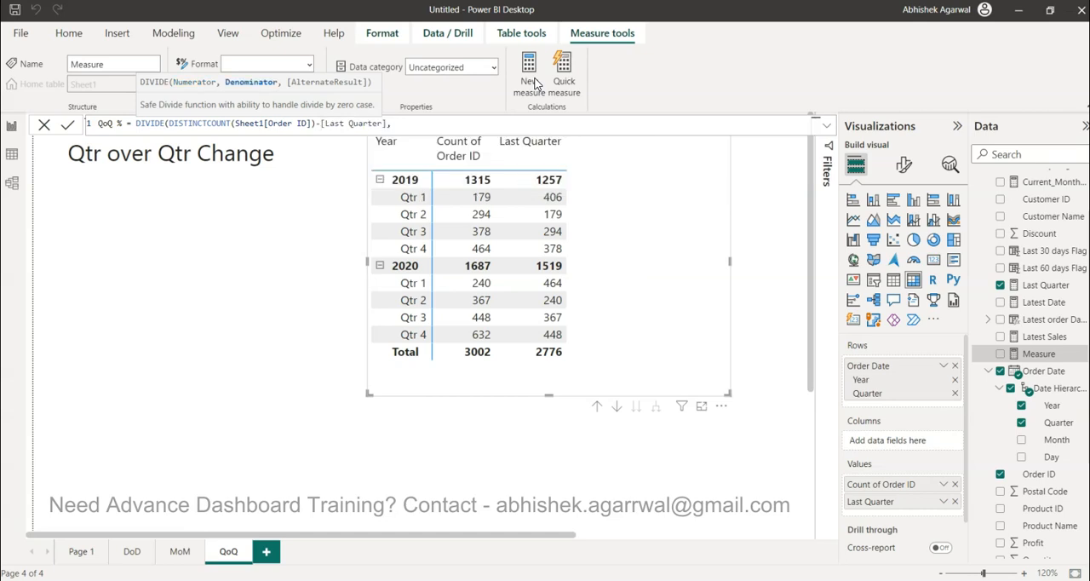
{"action": "type", "text": "[Last Quarter])"}
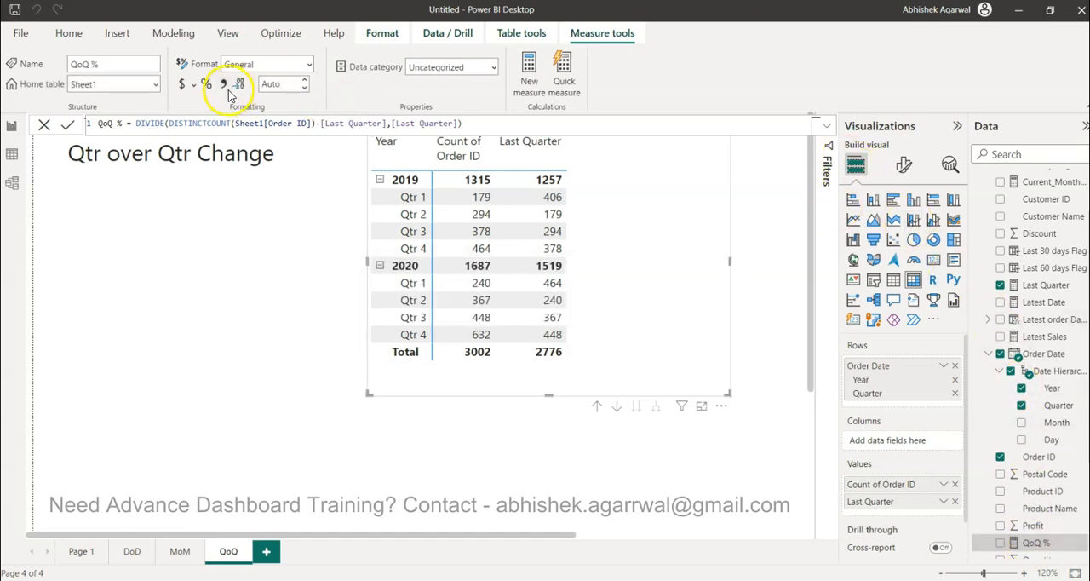
{"action": "mouse_move", "coordinate": [804, 396]}
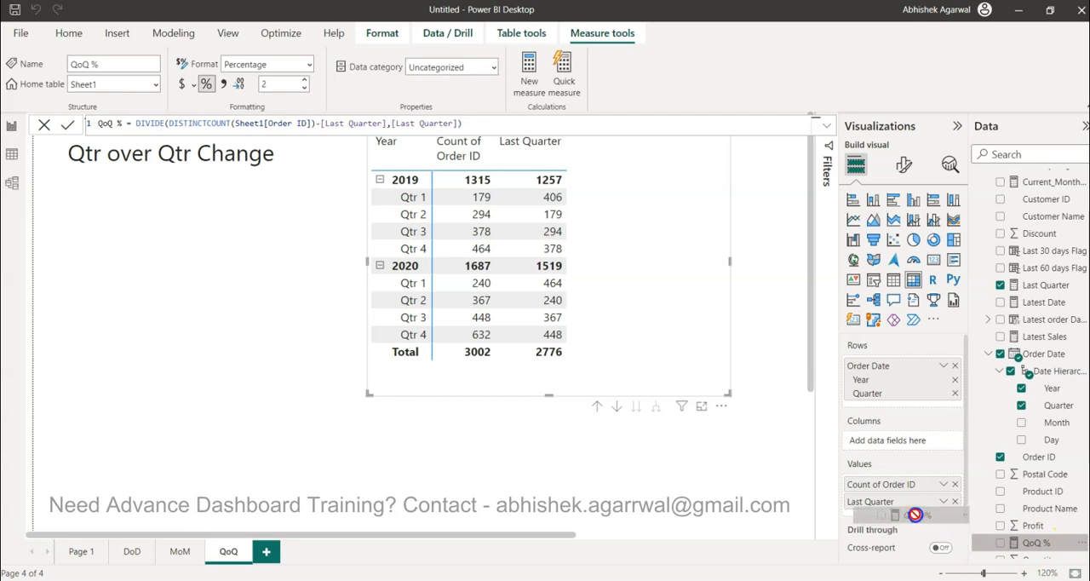
Step: Add the QoQ % measure to the matrix values
{"action": "left_click", "coordinate": [1036, 543]}
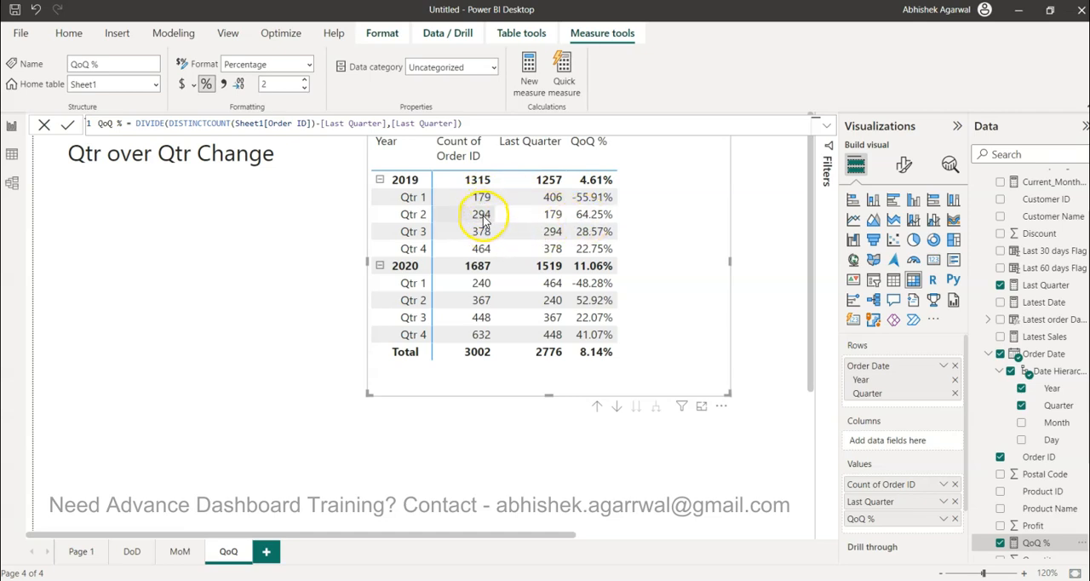
{"action": "mouse_move", "coordinate": [515, 228]}
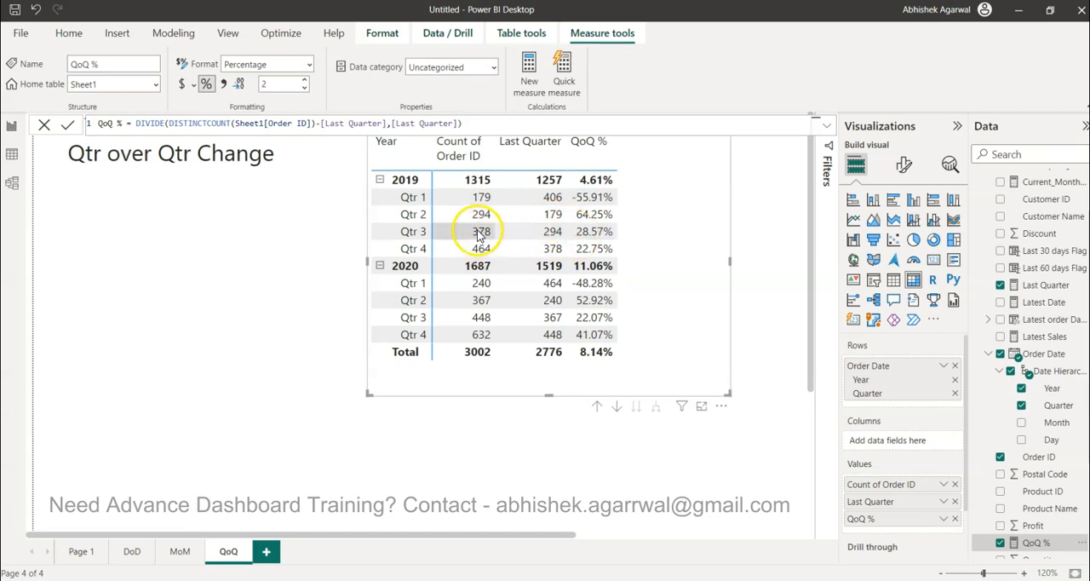
{"action": "mouse_move", "coordinate": [552, 248]}
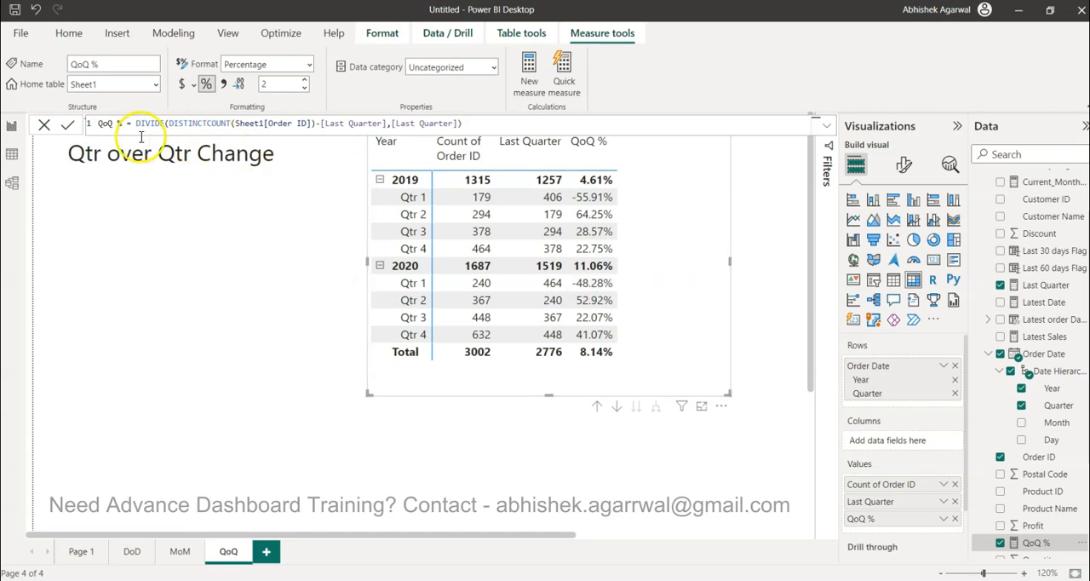
{"action": "mouse_move", "coordinate": [639, 341]}
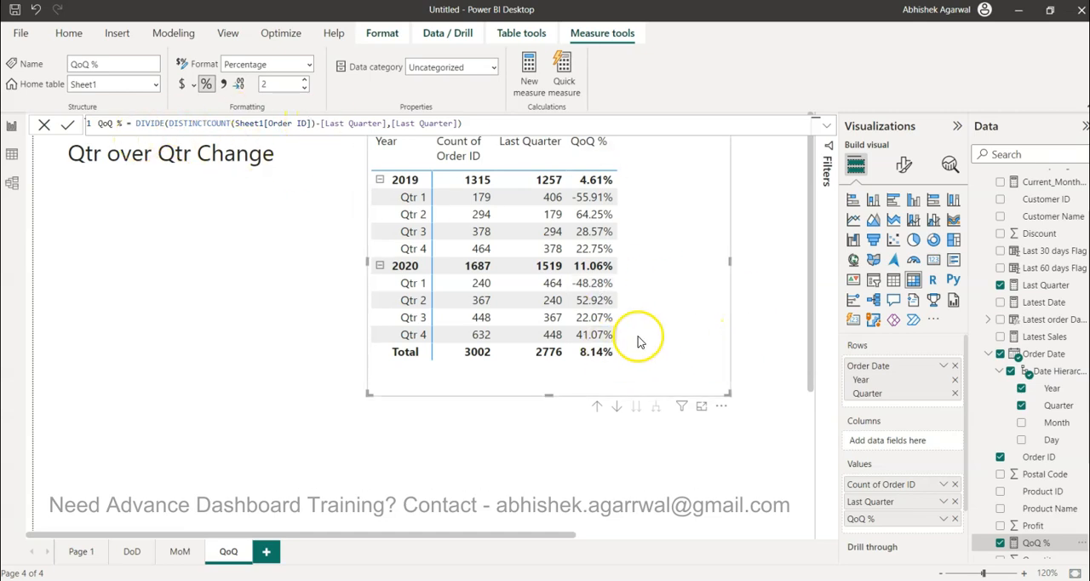